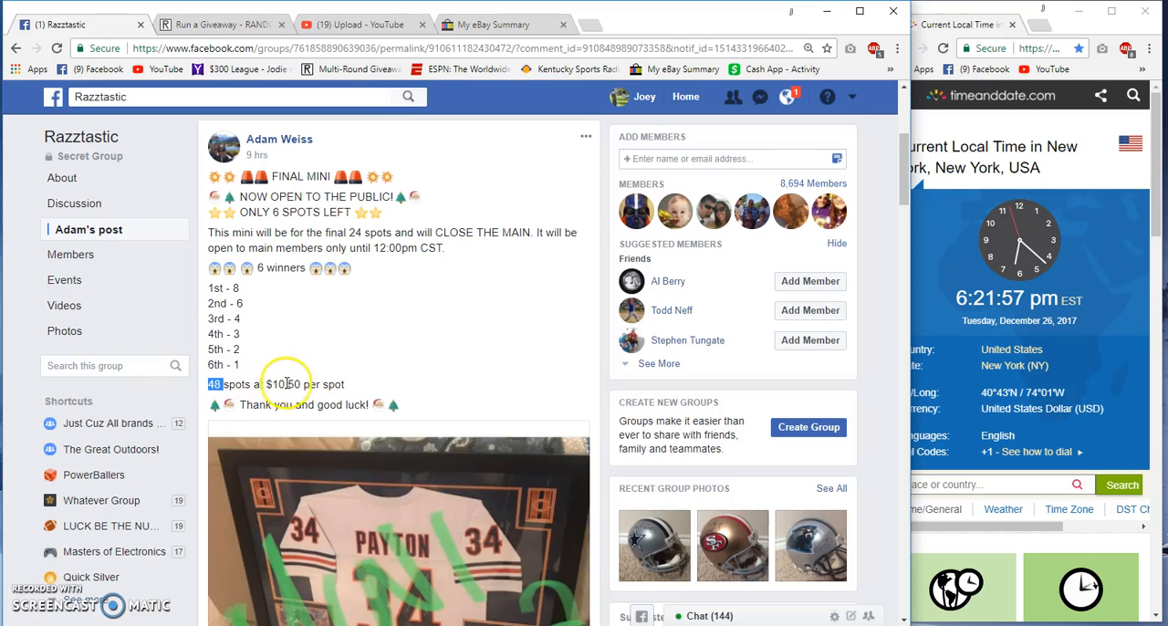
- Expand the Final list comment to show all 48 entries and copy the list
scroll("down", 3)
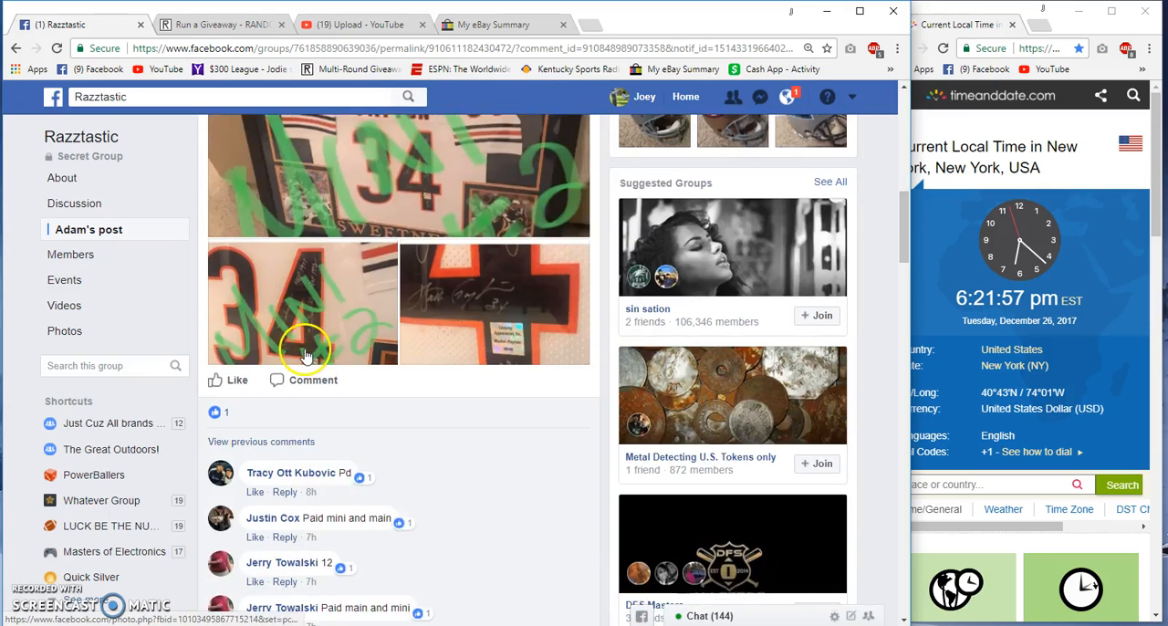
scroll("down", 3)
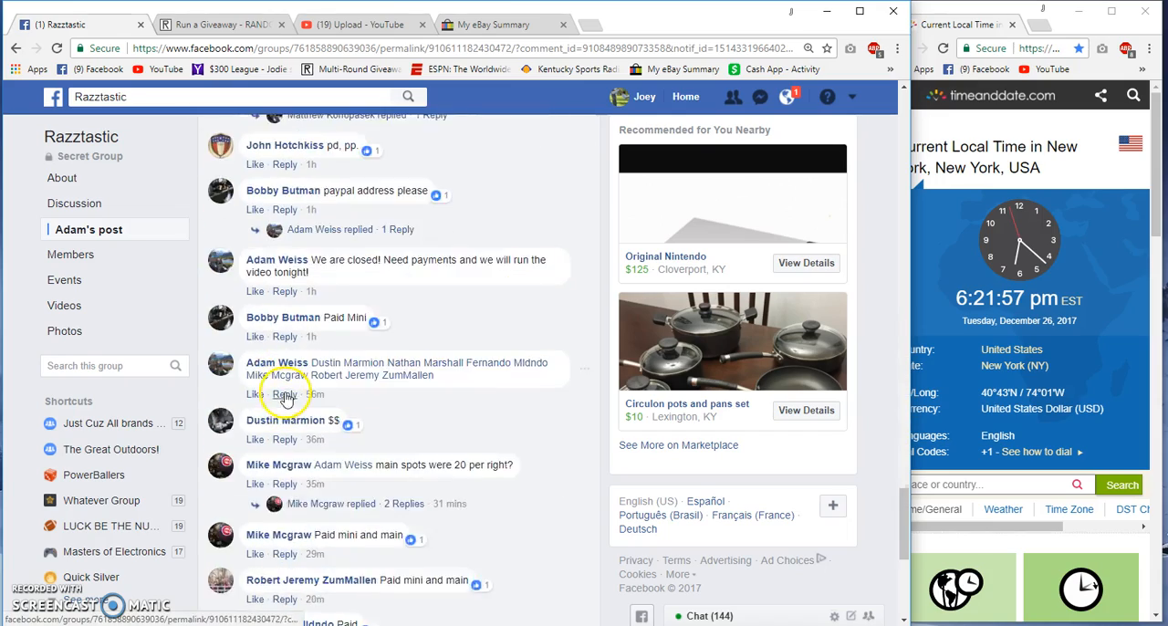
scroll("up", 3)
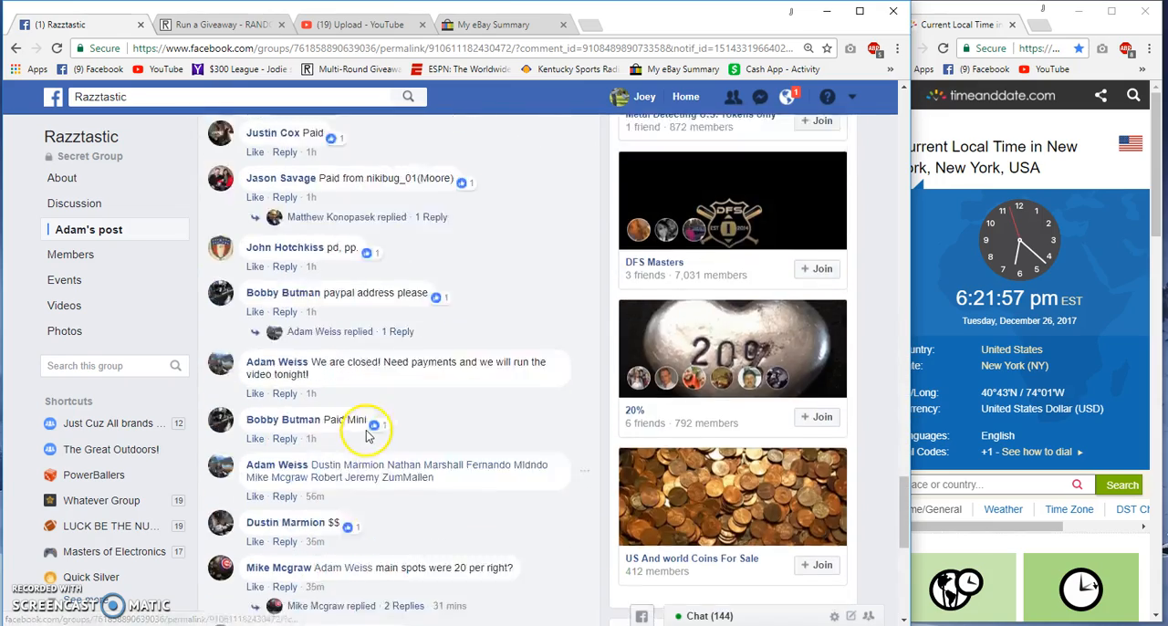
scroll("up", 3)
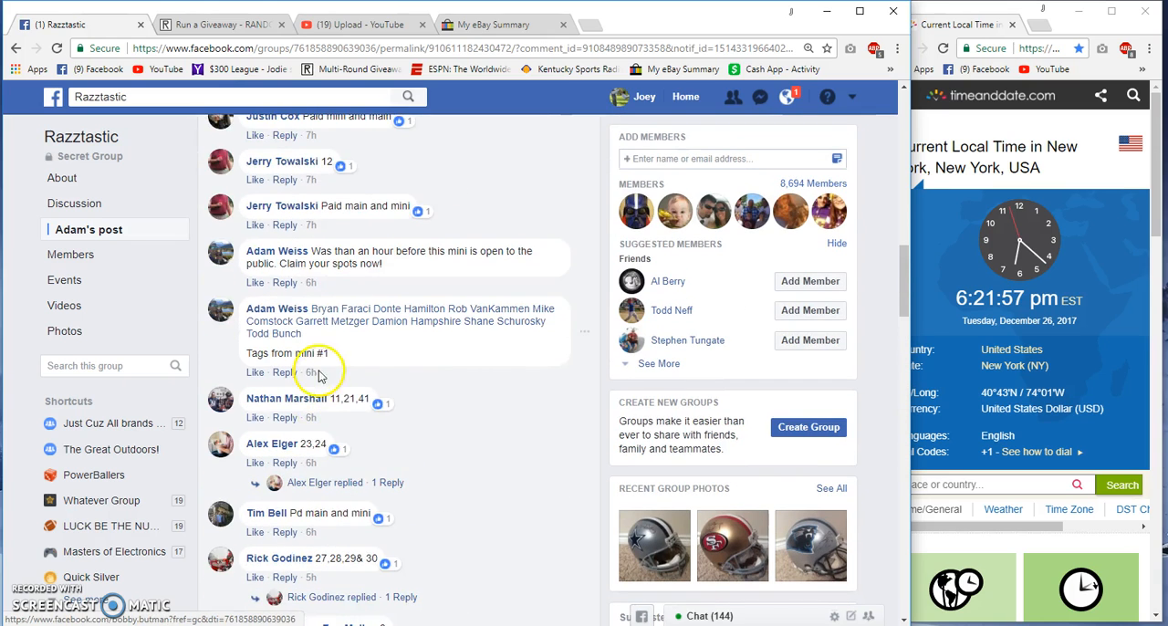
scroll("up", 3)
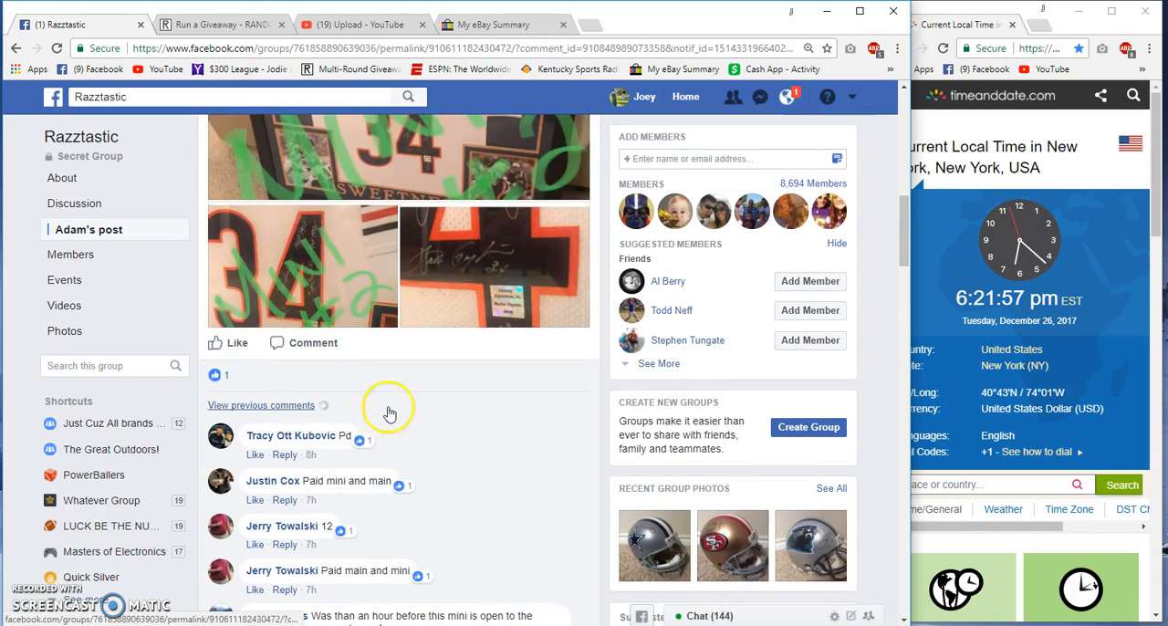
scroll("down", 3)
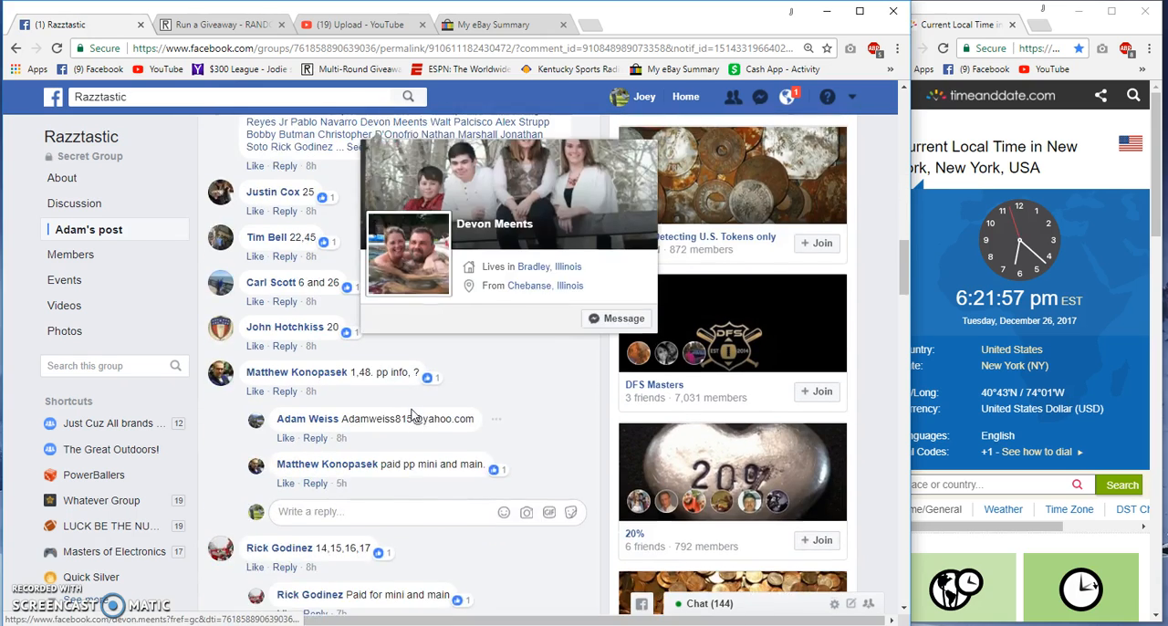
scroll("down", 3)
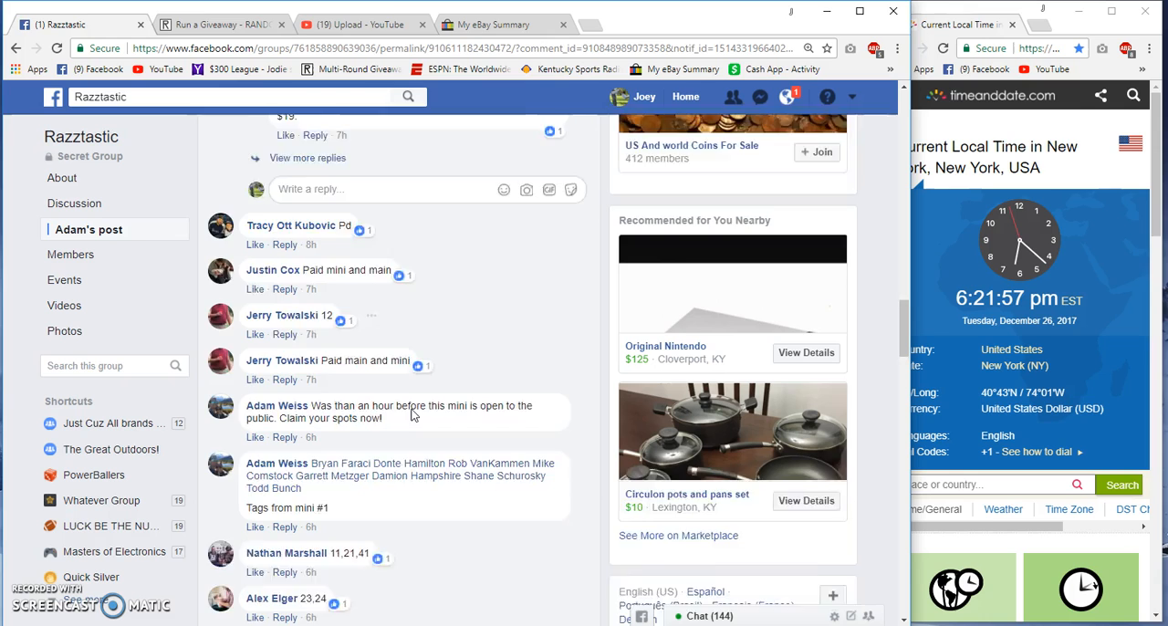
scroll("down", 3)
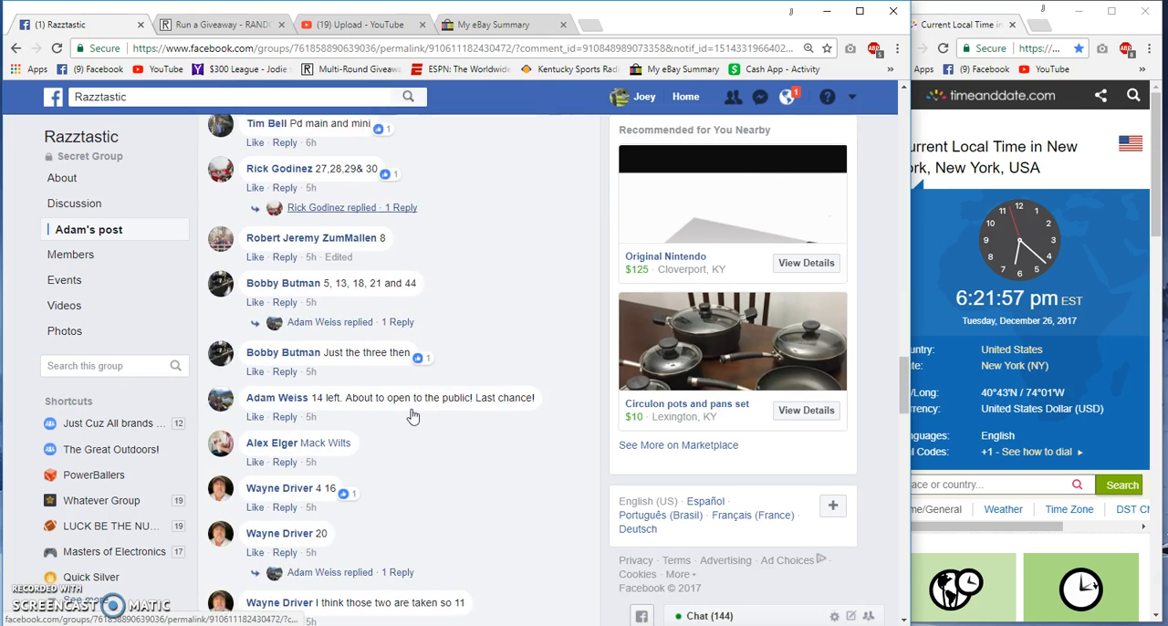
scroll("down", 3)
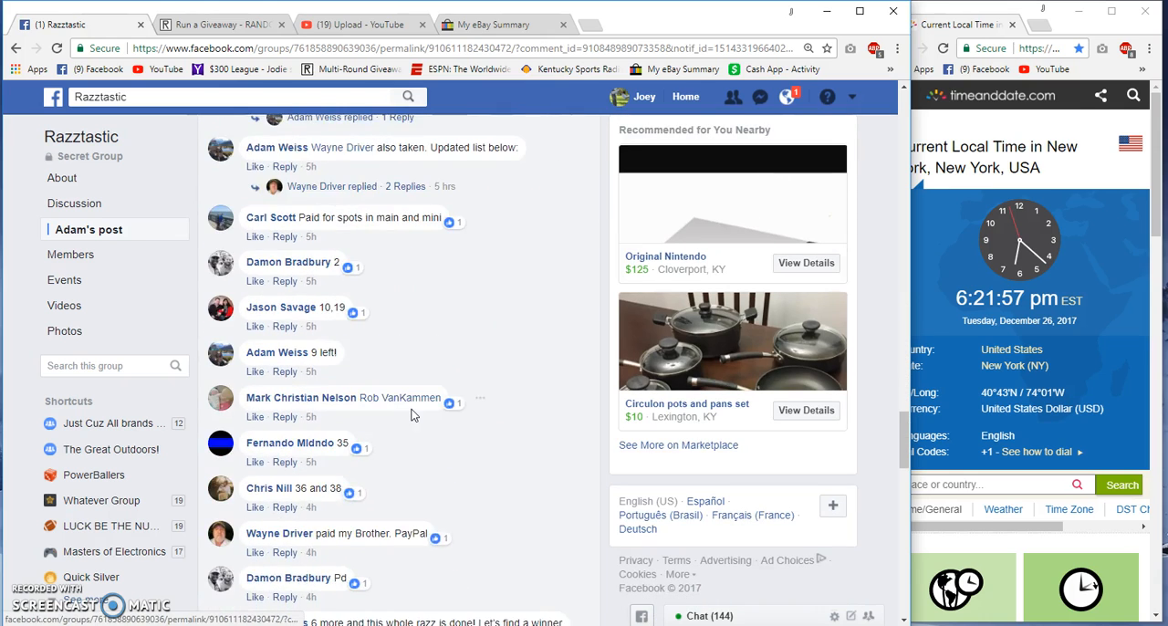
scroll("down", 3)
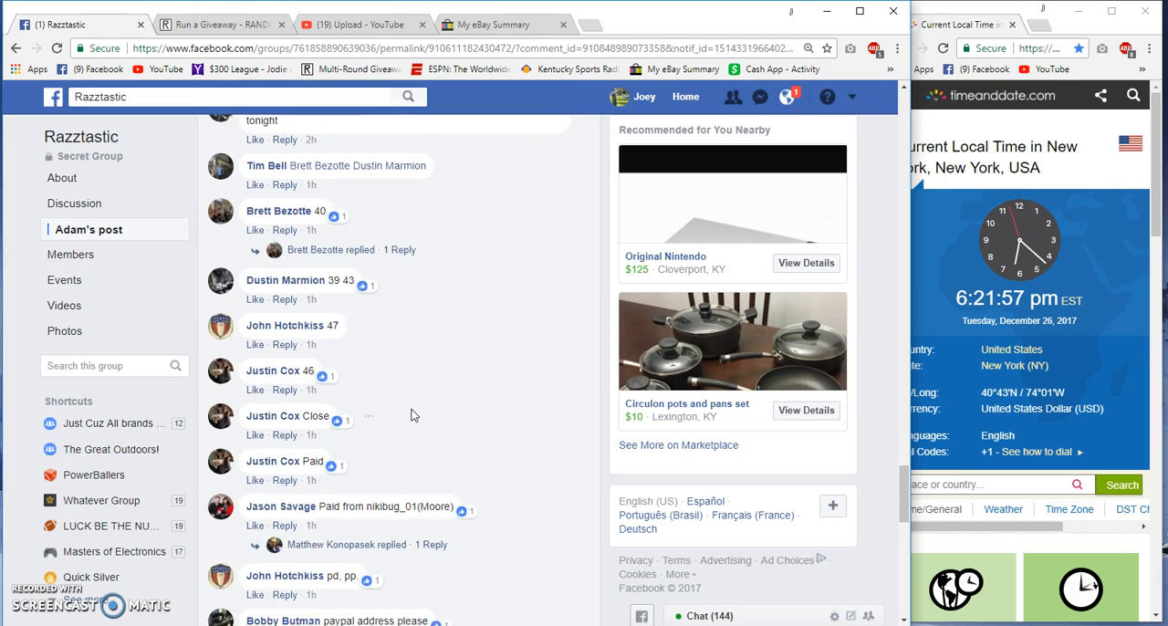
scroll("down", 3)
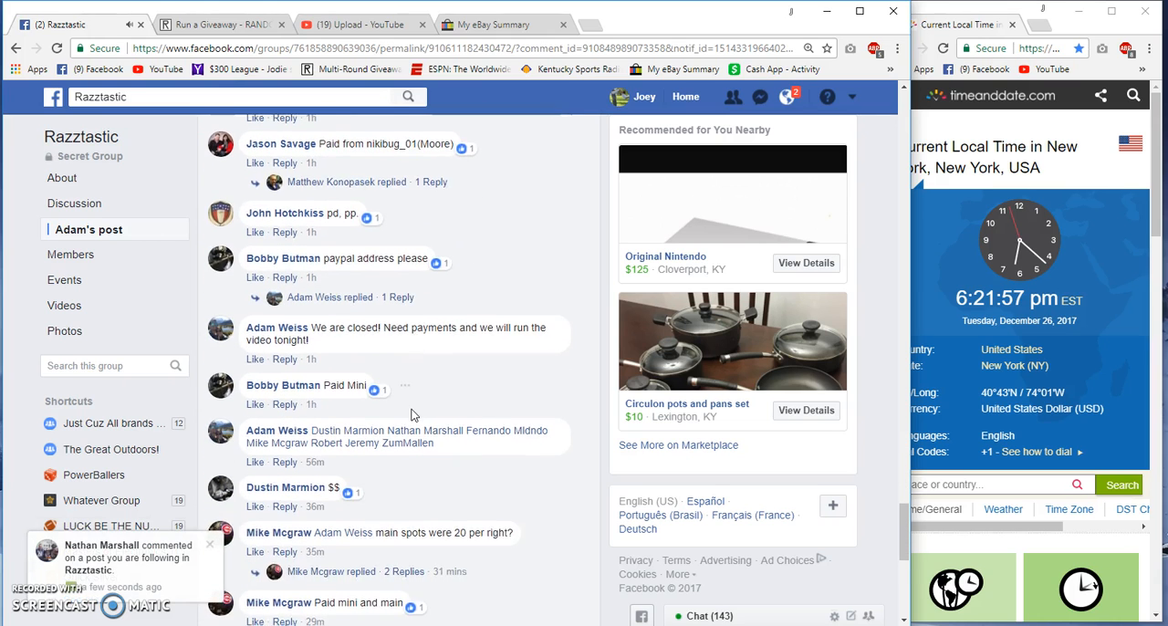
scroll("down", 3)
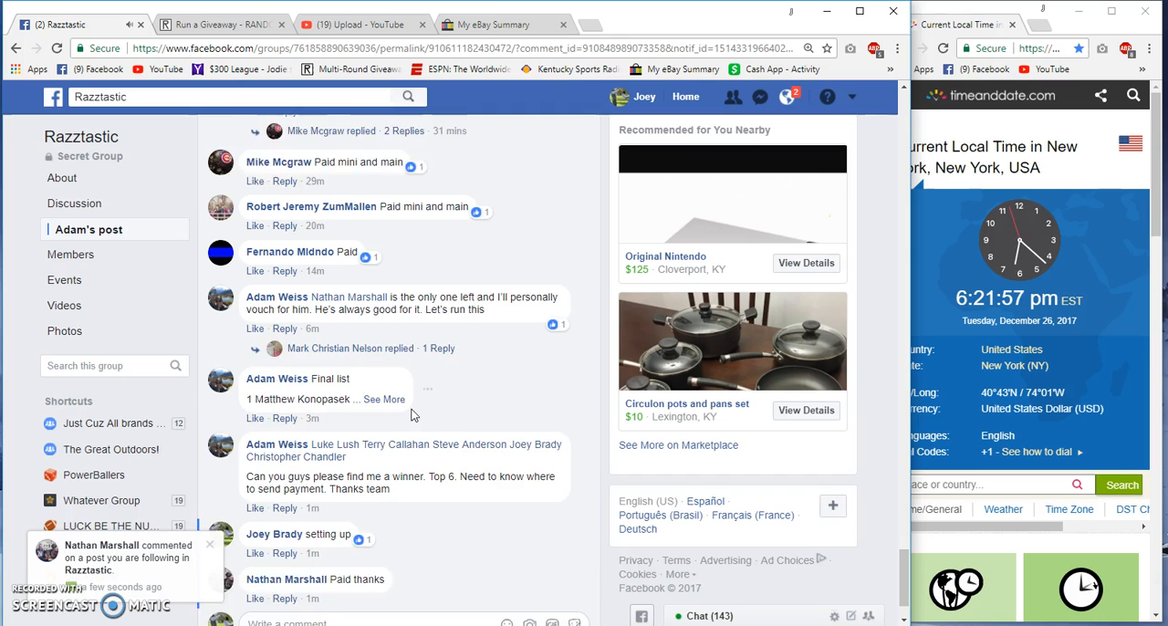
left_click(384, 398)
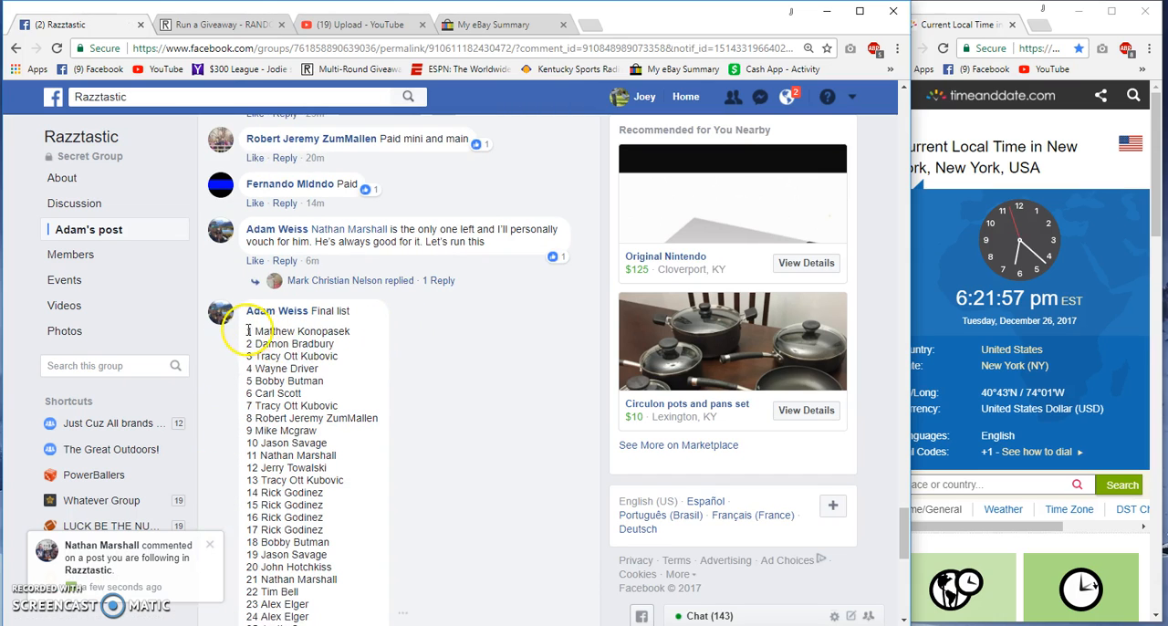
scroll("down", 3)
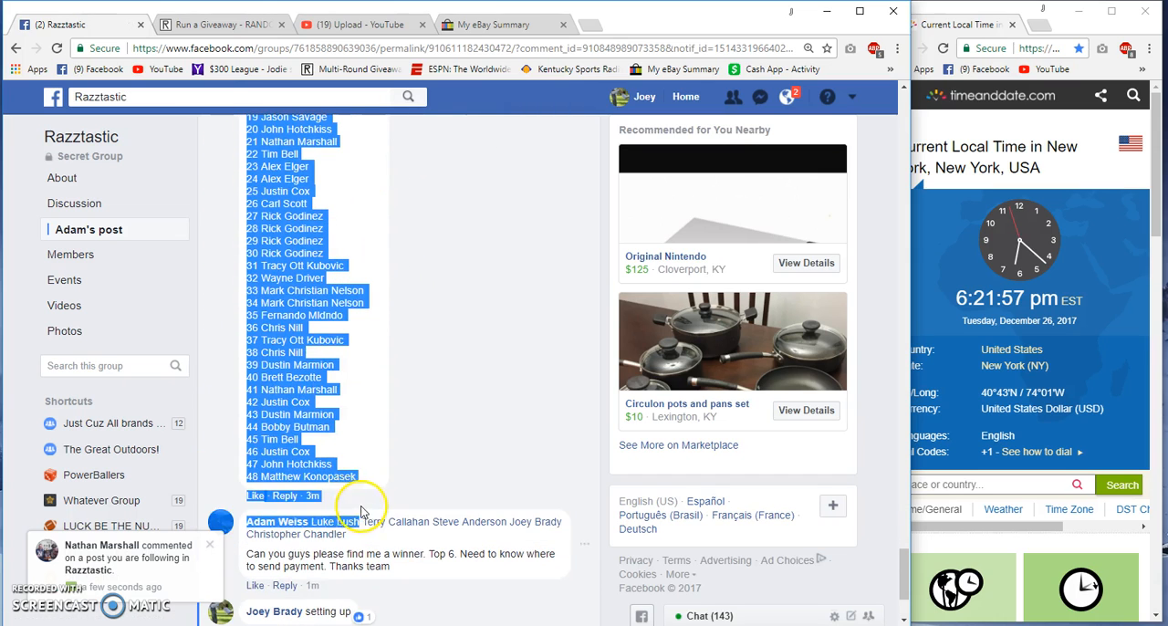
right_click(319, 447)
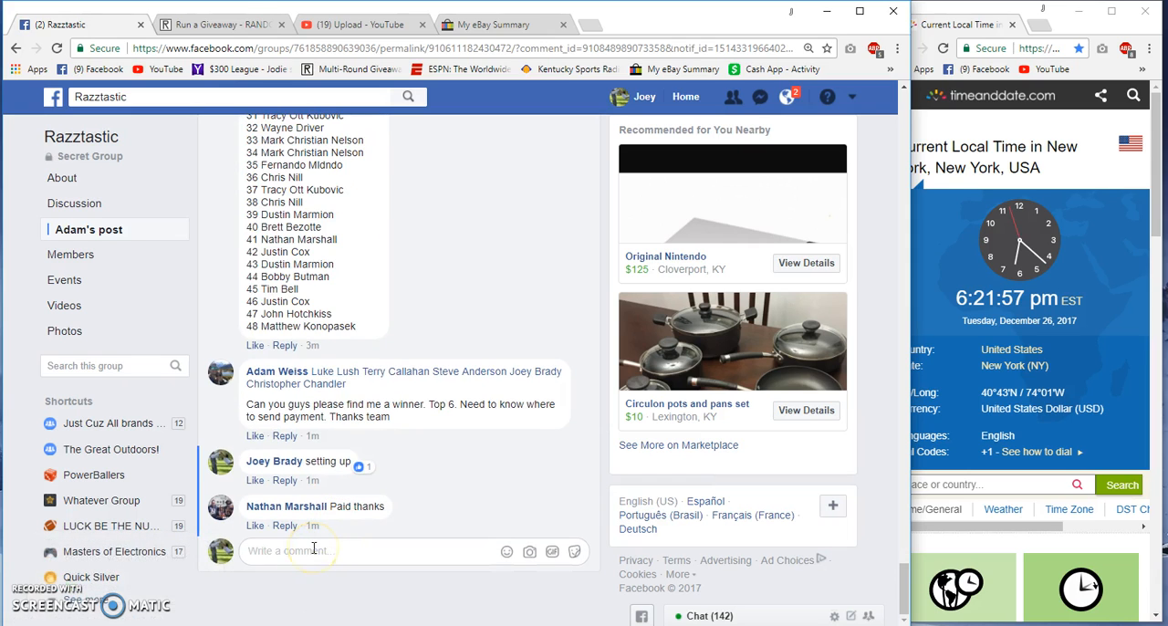
- Refresh the New York clock on timeanddate.com and check the Live comment's time
scroll("down", 3)
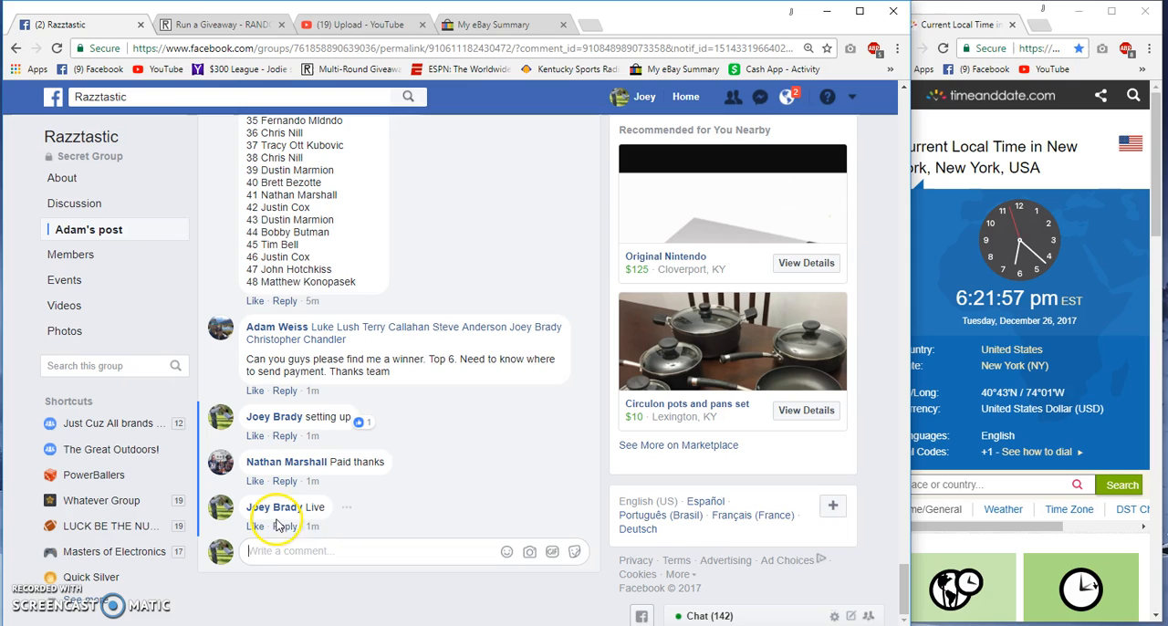
mouse_move(313, 527)
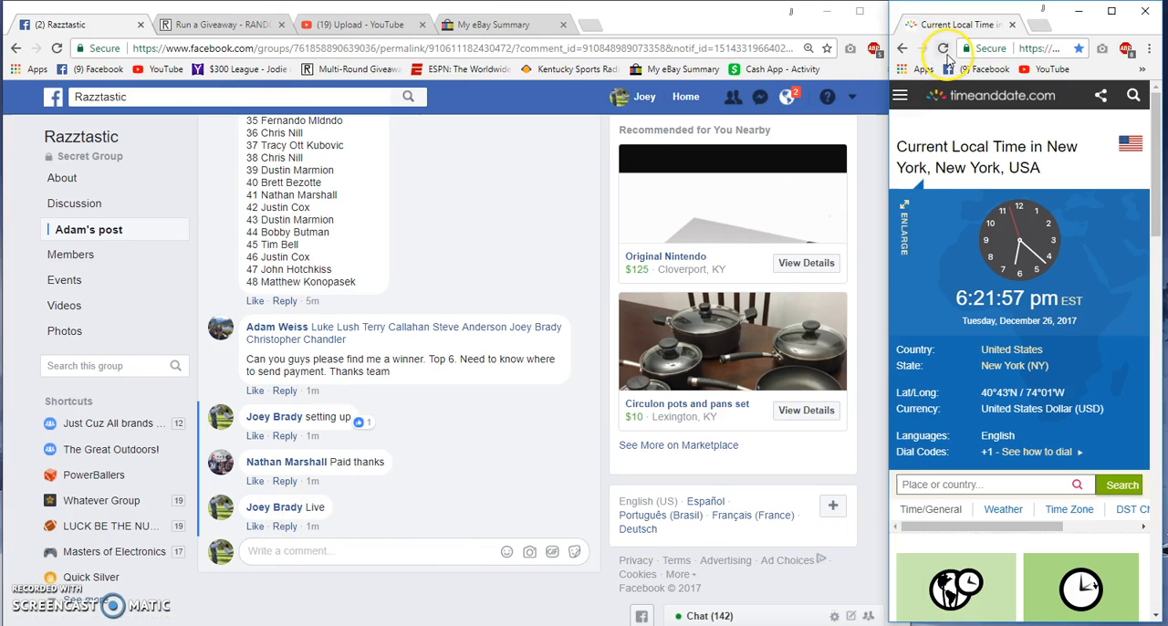
left_click(944, 48)
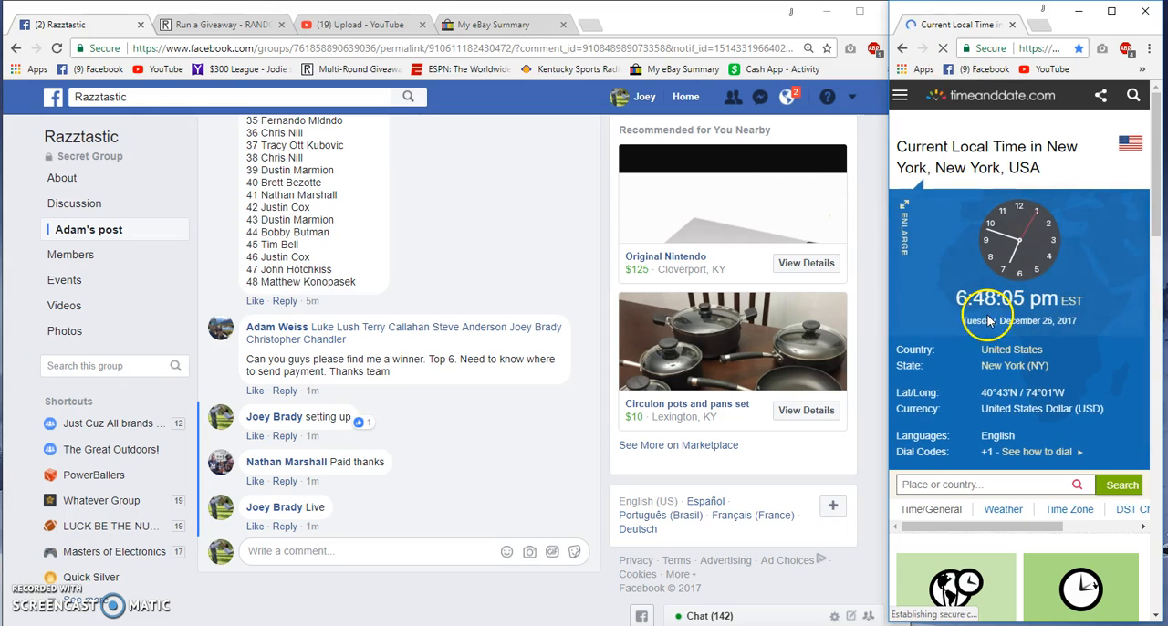
mouse_move(313, 526)
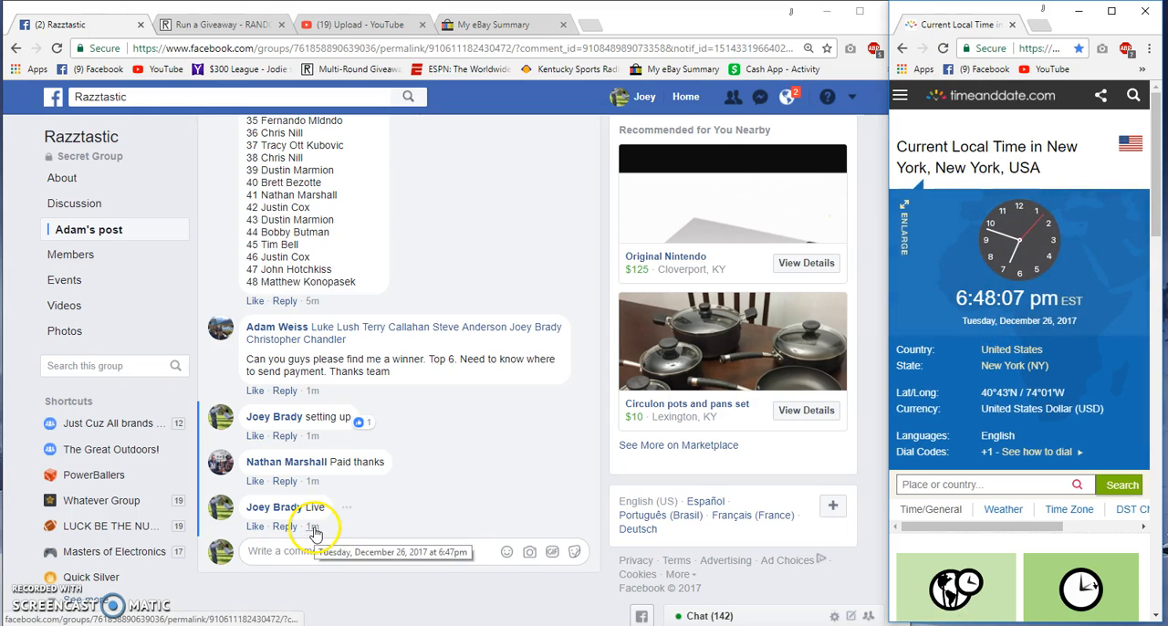
left_click(219, 24)
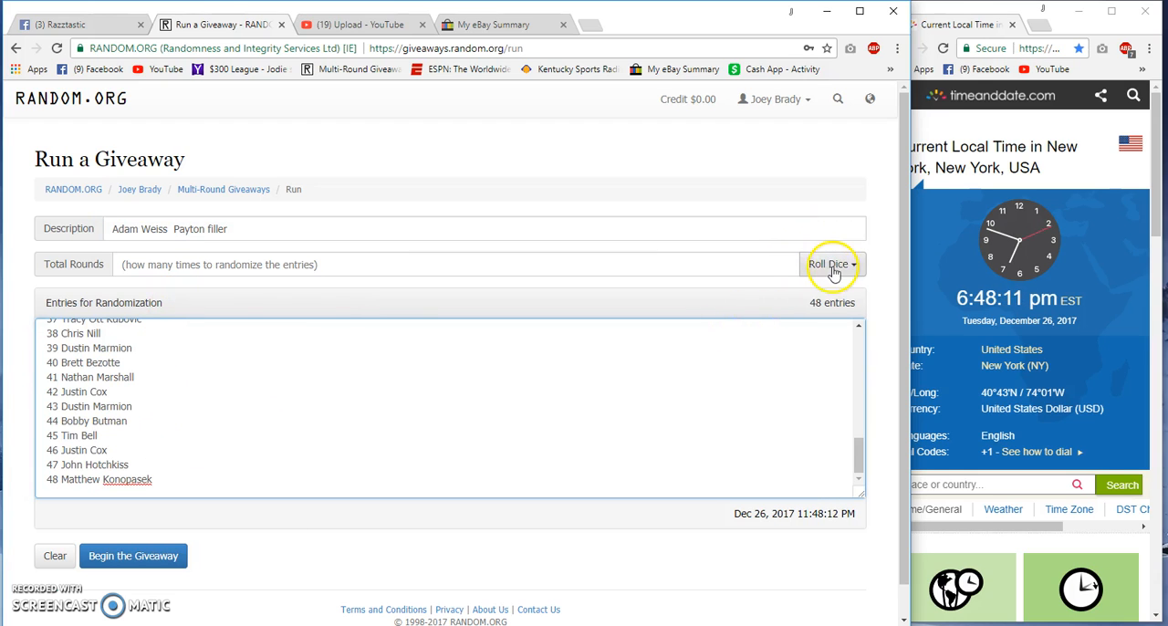
- Roll dice to set Total Rounds to 6, then begin the giveaway and confirm
left_click(828, 264)
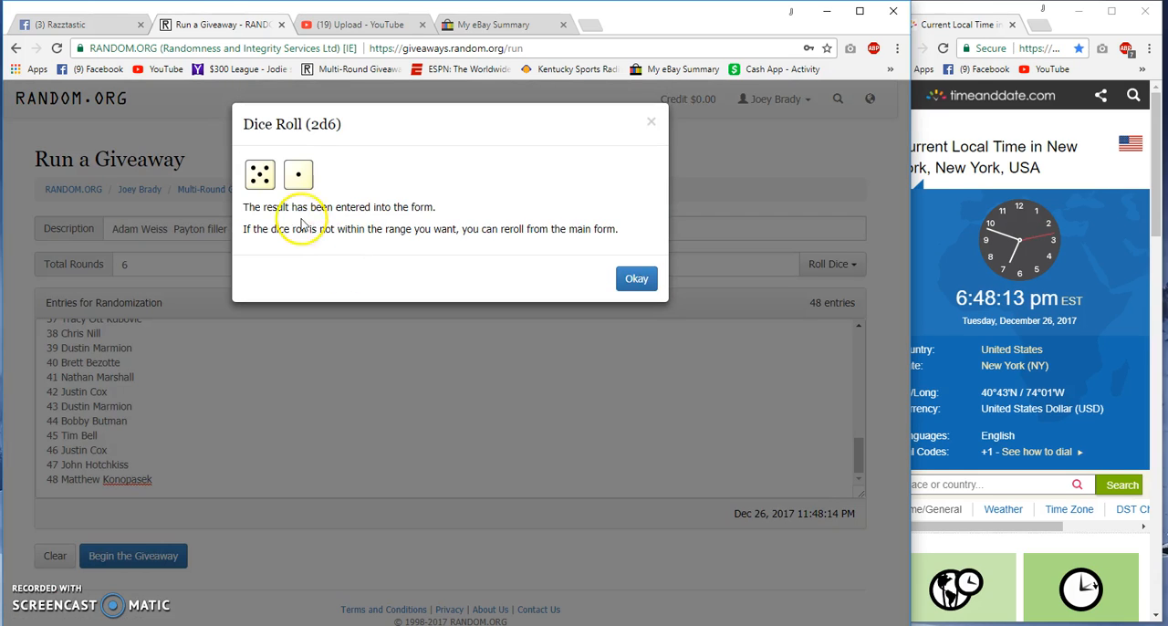
left_click(636, 278)
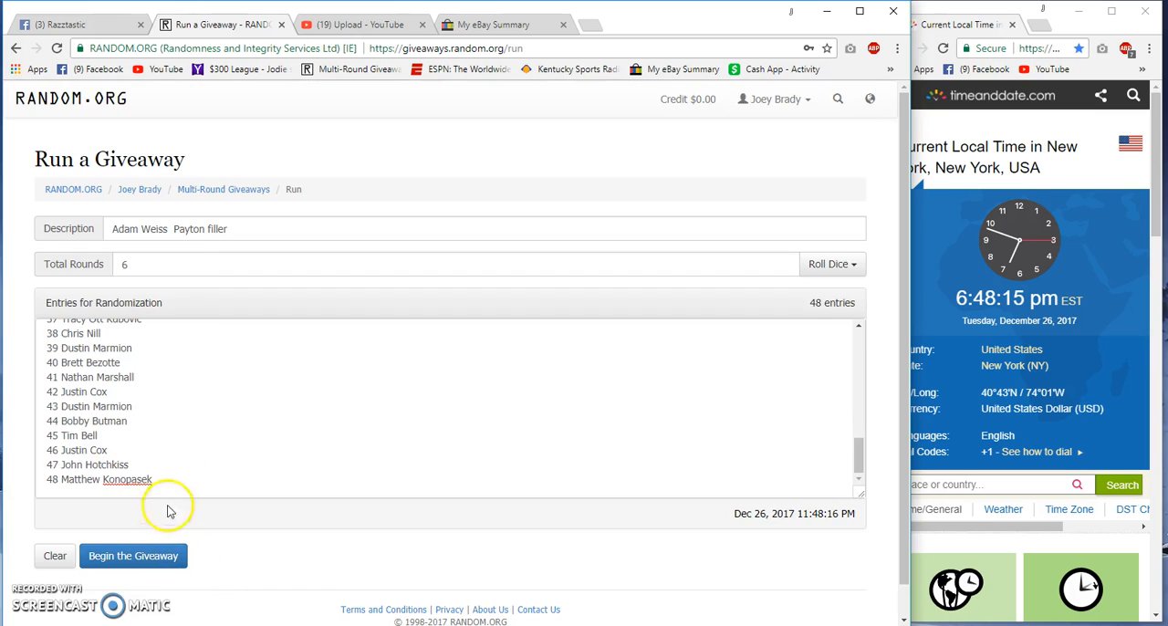
left_click(133, 556)
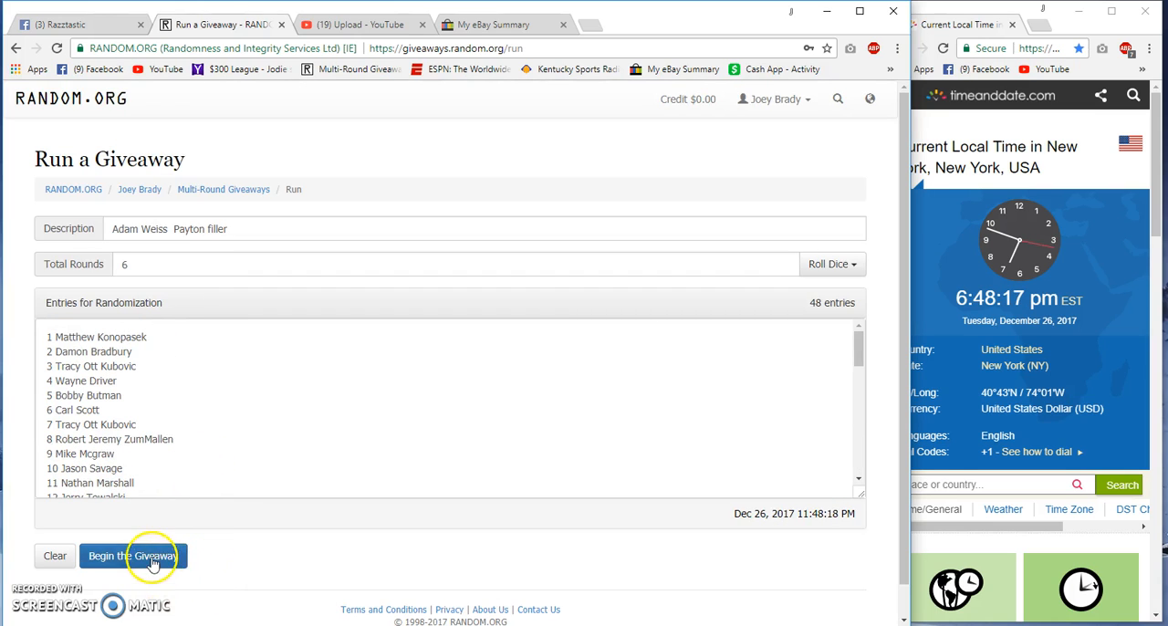
left_click(133, 556)
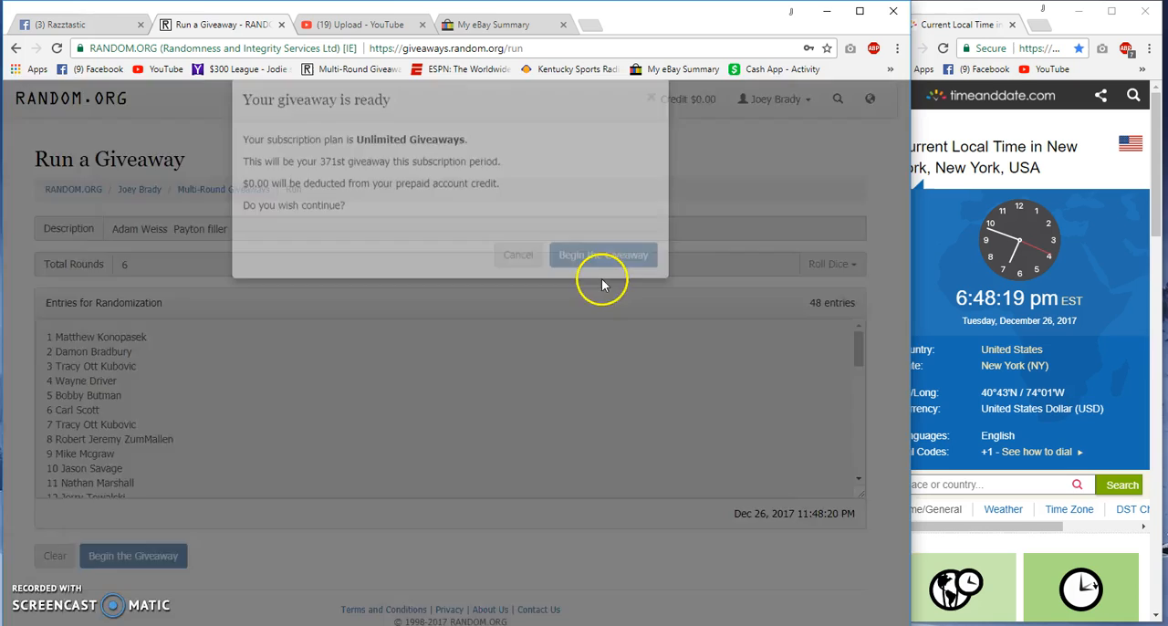
left_click(603, 255)
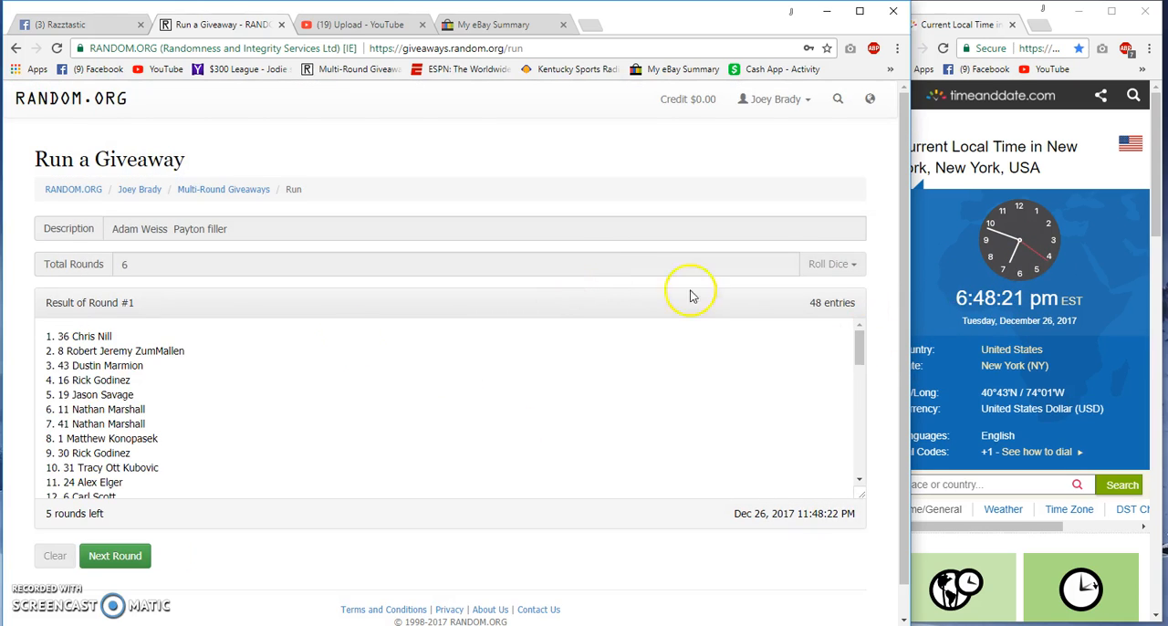
- Run the next randomization rounds up to round five
scroll("down", 3)
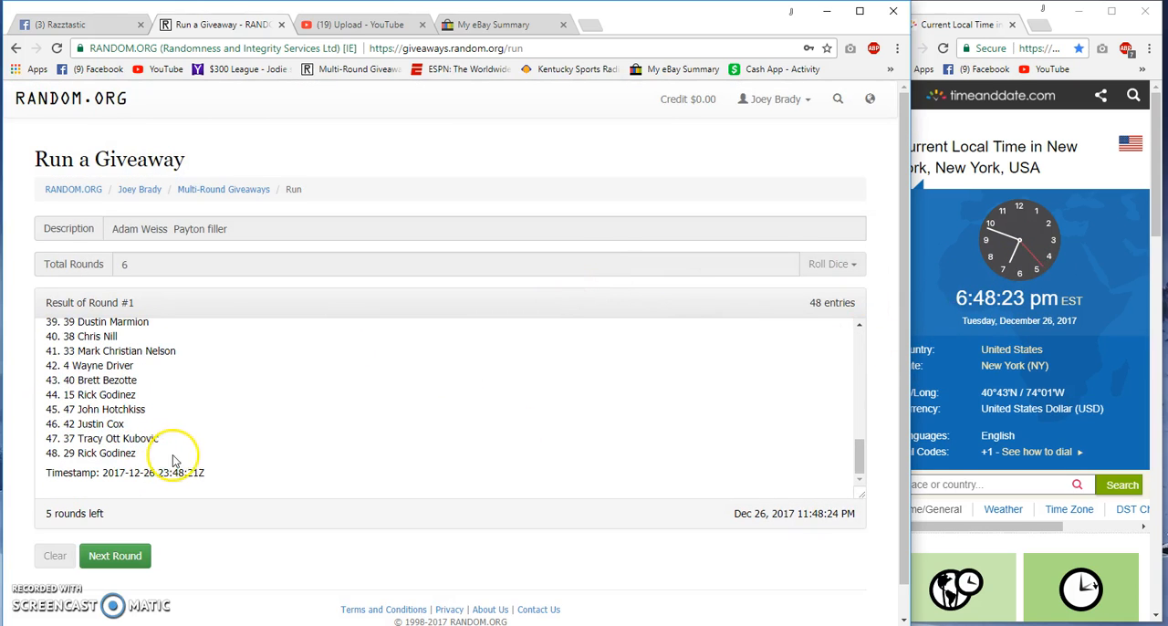
left_click(115, 555)
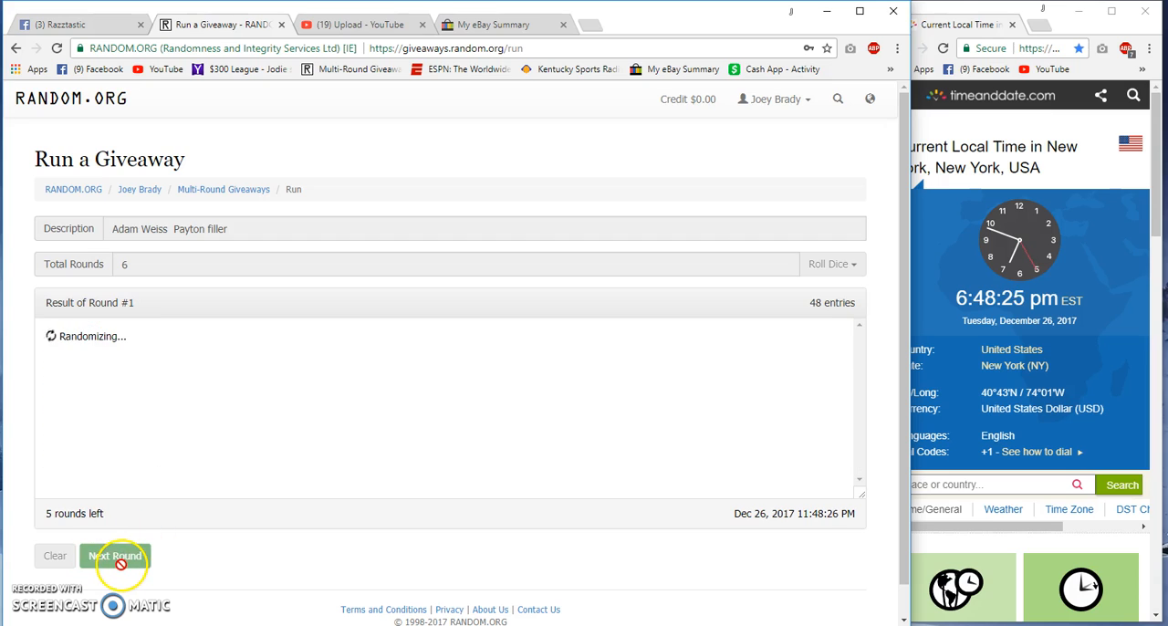
left_click(115, 555)
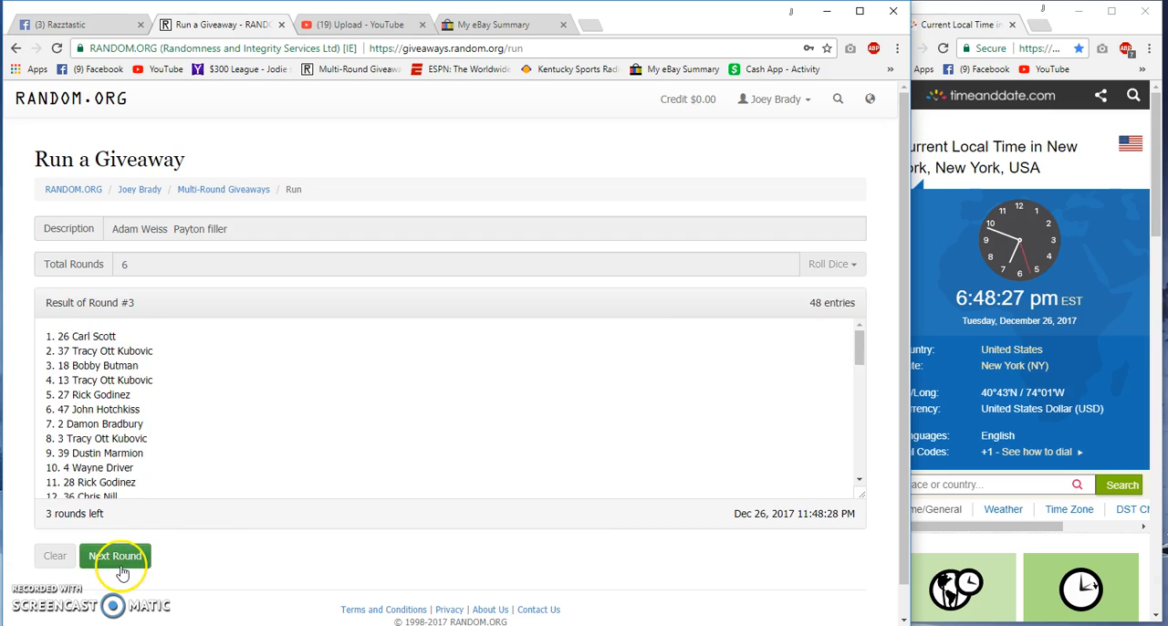
left_click(115, 555)
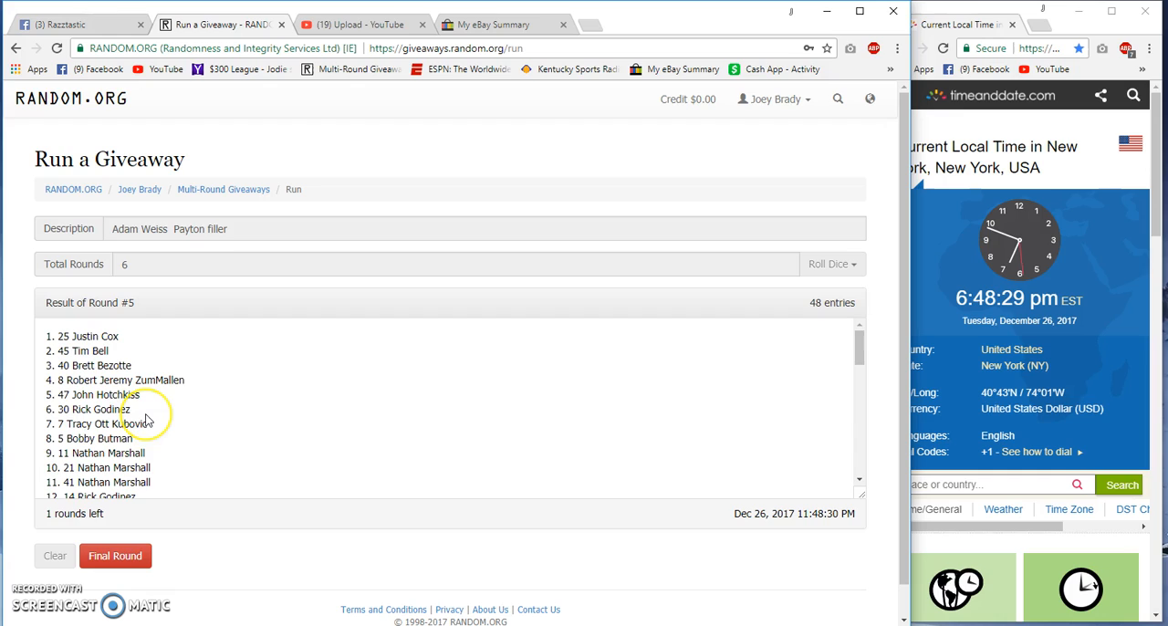
scroll("down", 3)
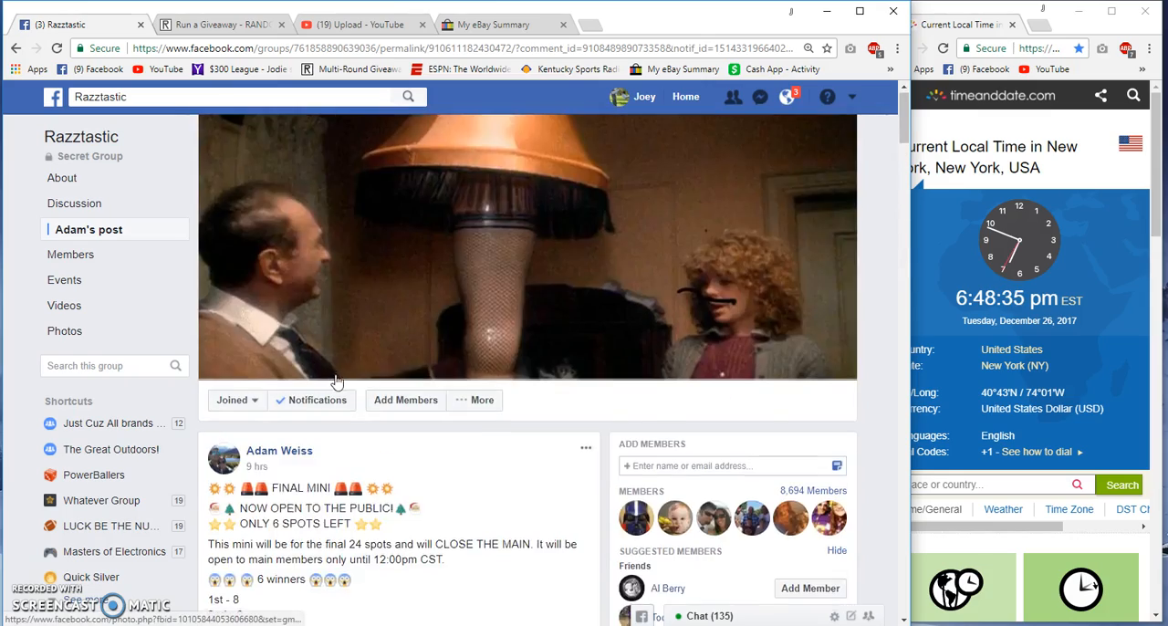
- Comment 'Good Luck! Final Round' on the Facebook giveaway post
scroll("down", 3)
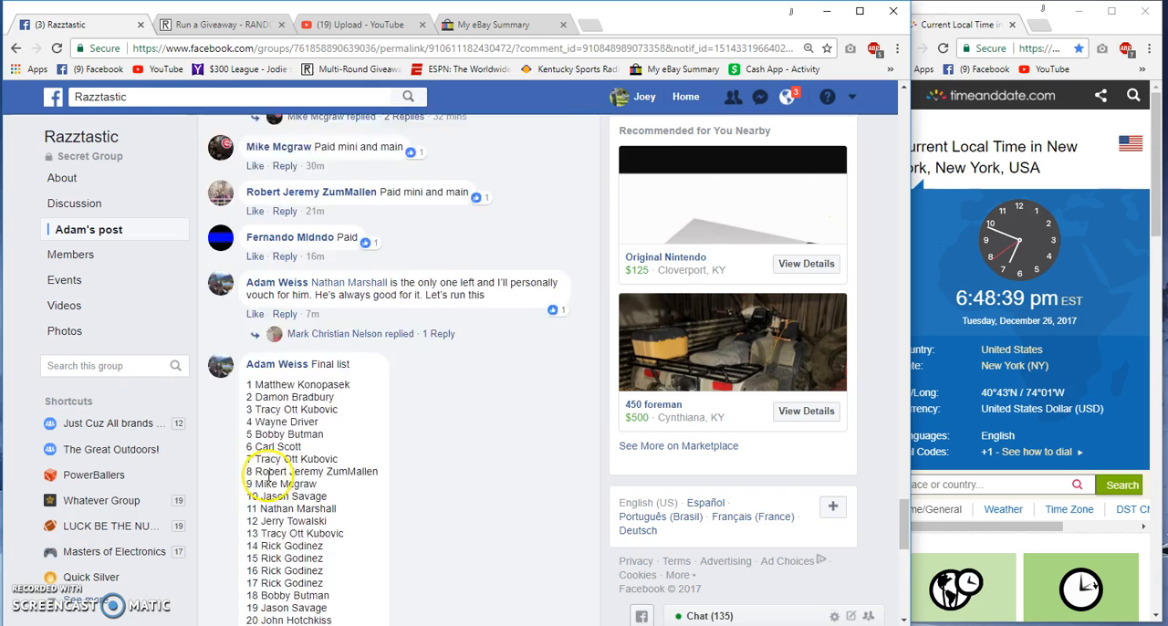
scroll("down", 3)
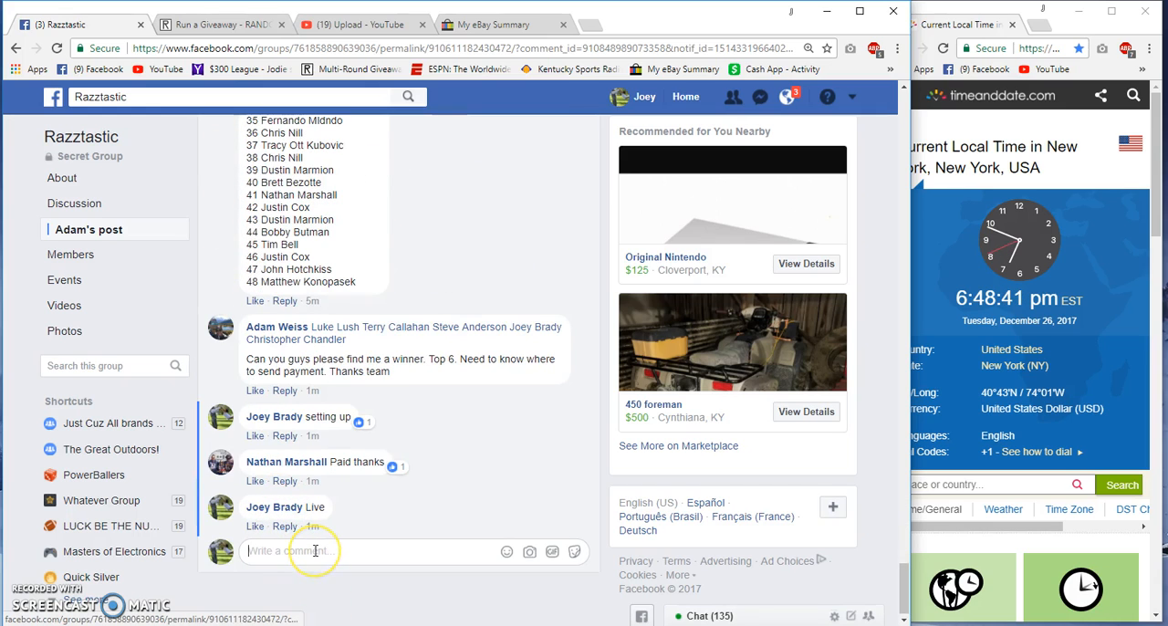
type("Good Luck!")
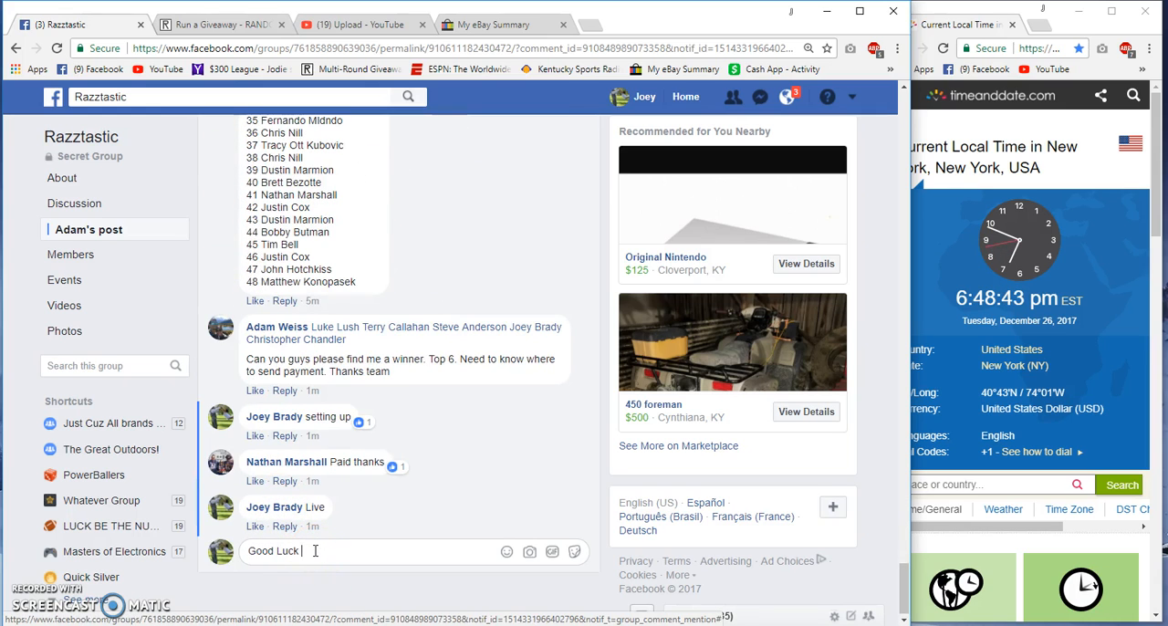
type("Final Round")
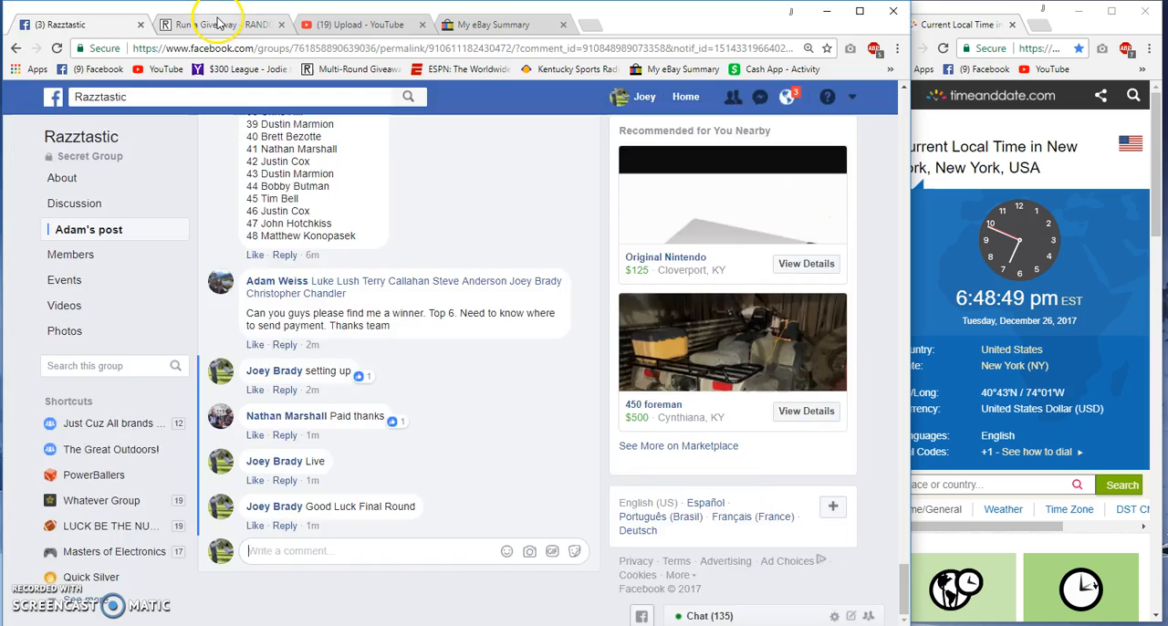
- Open the round-six verification page on RANDOM.ORG, then type 'Done' on Facebook
left_click(214, 24)
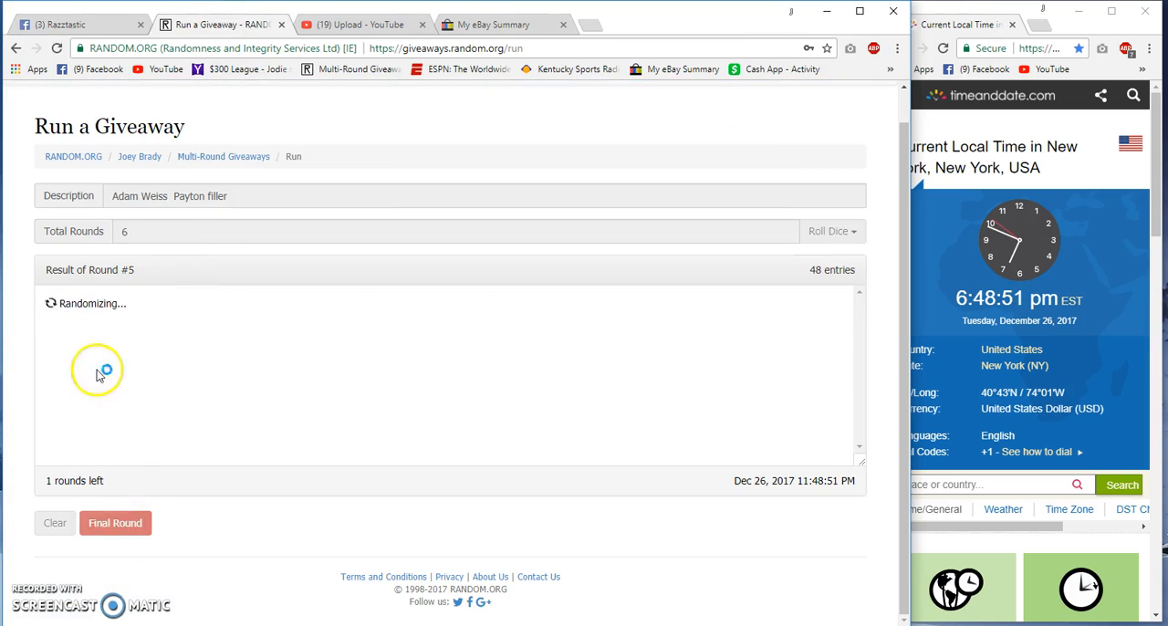
left_click(115, 522)
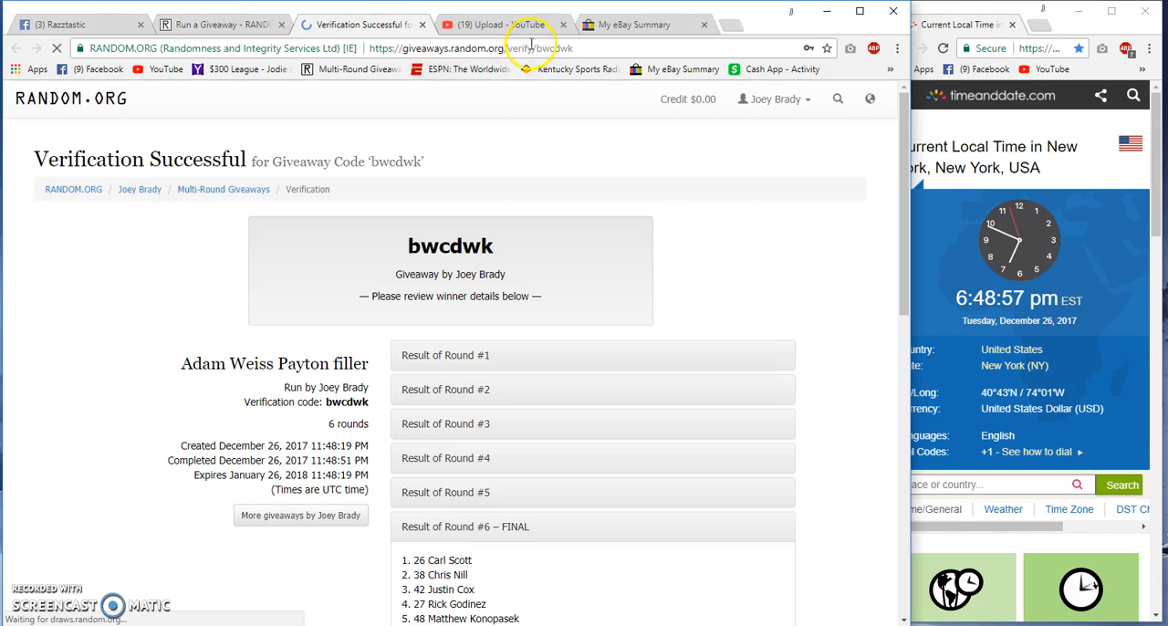
left_click(470, 47)
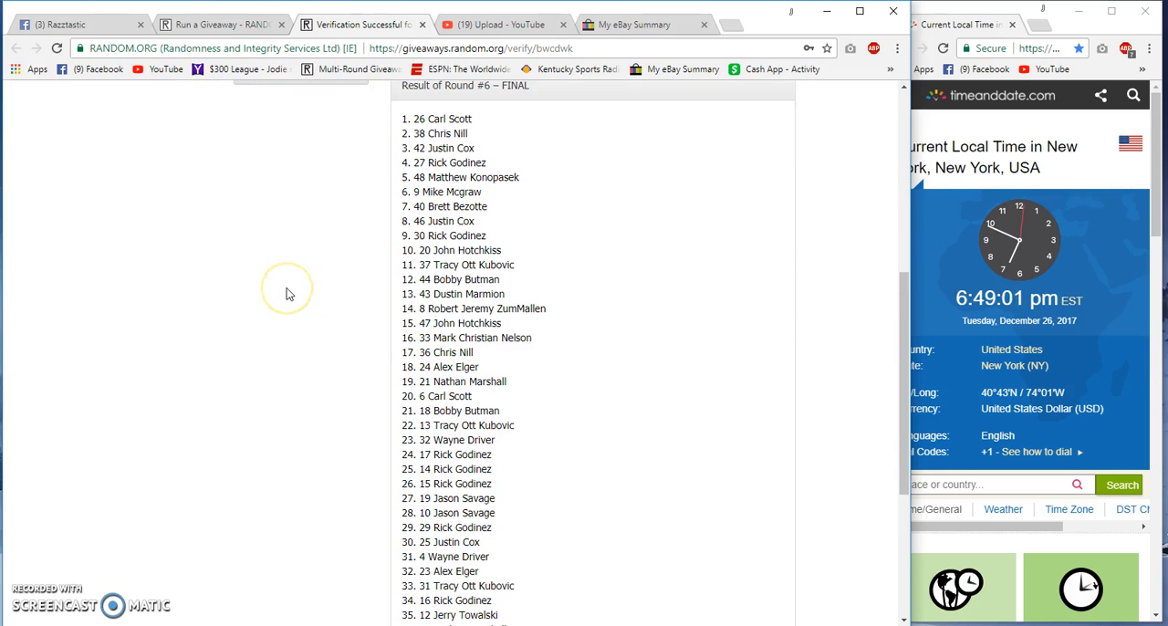
left_click(73, 25)
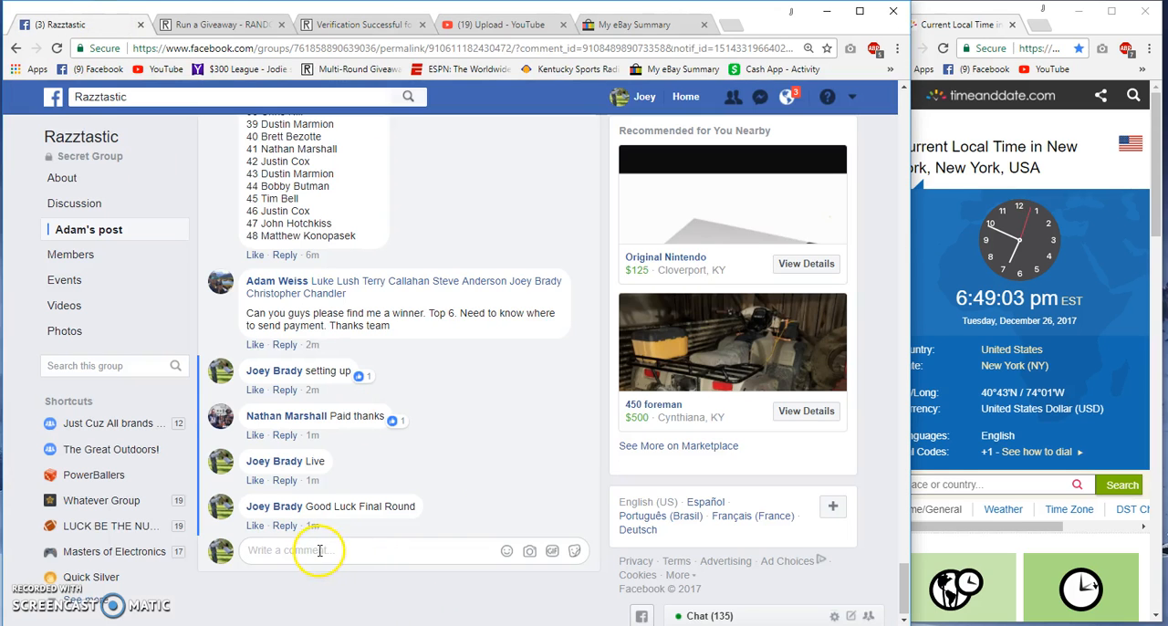
type("Done")
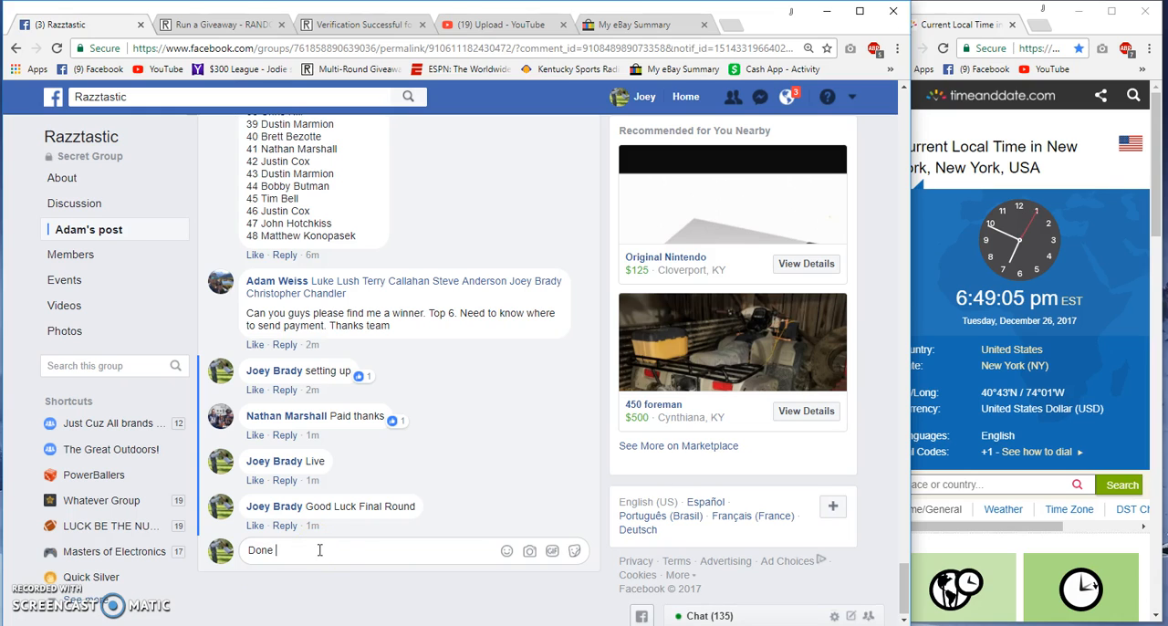